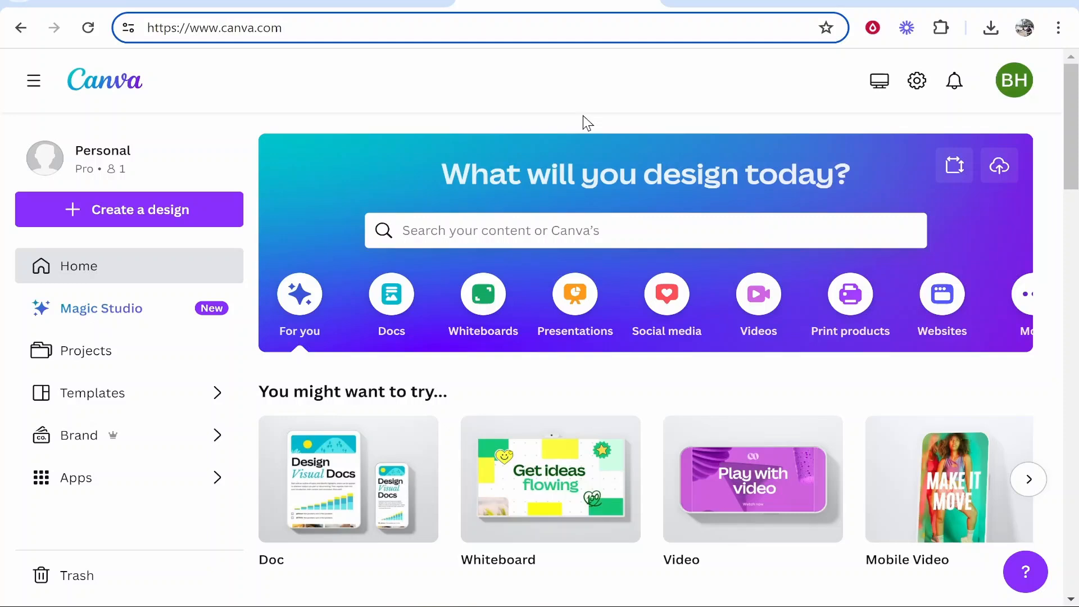
mouse_move(526, 130)
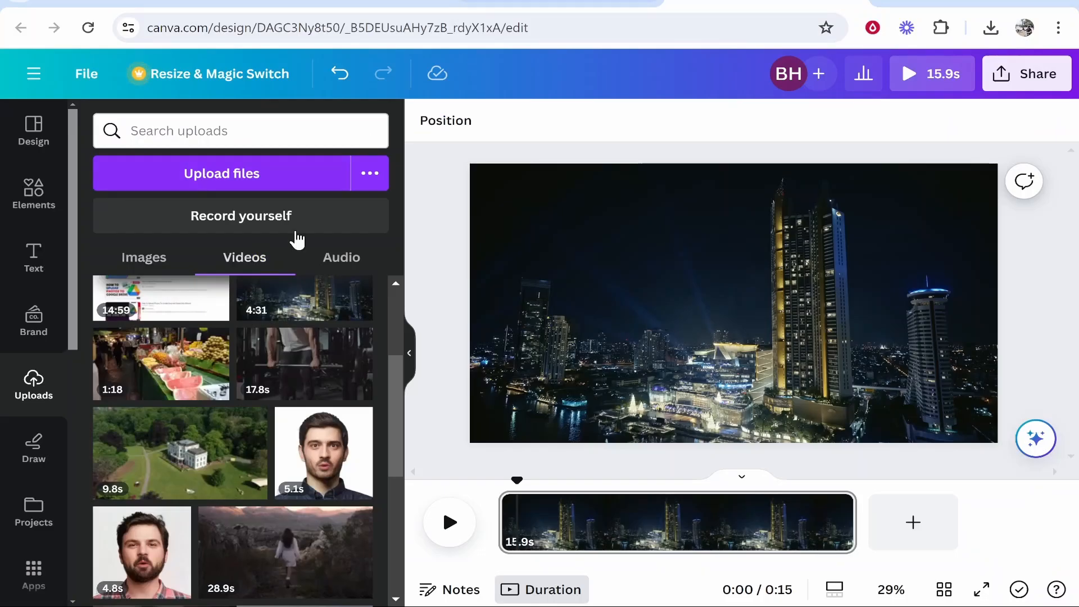
mouse_move(674, 480)
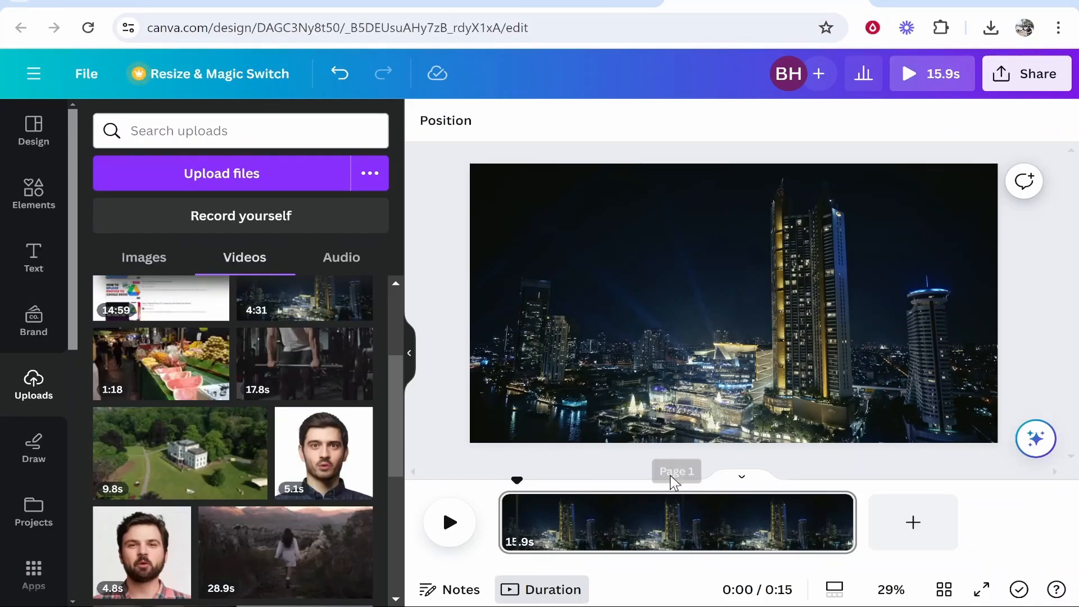
mouse_move(652, 345)
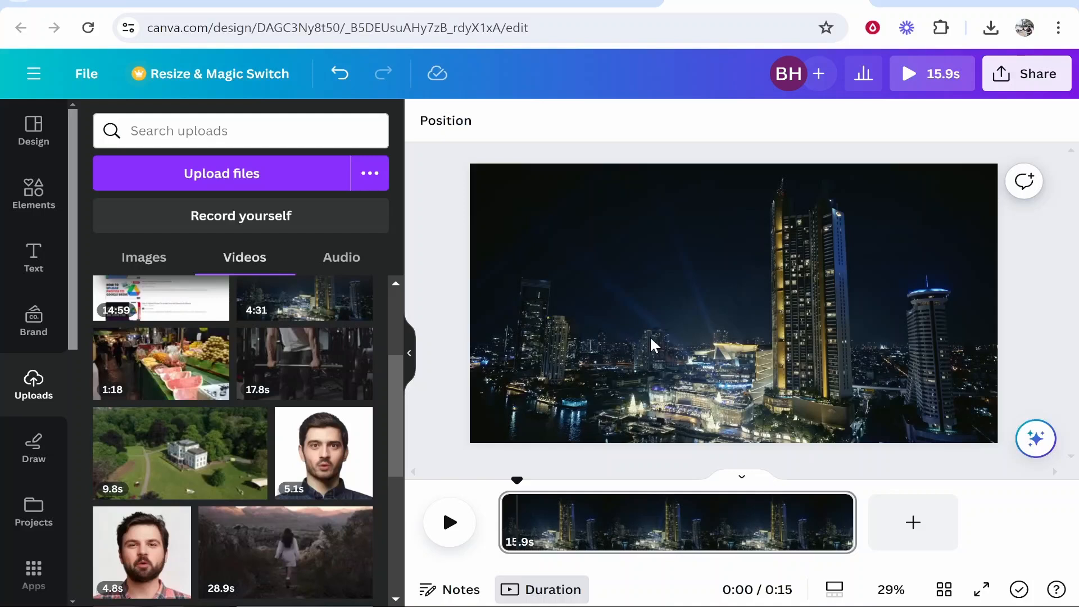
mouse_move(742, 423)
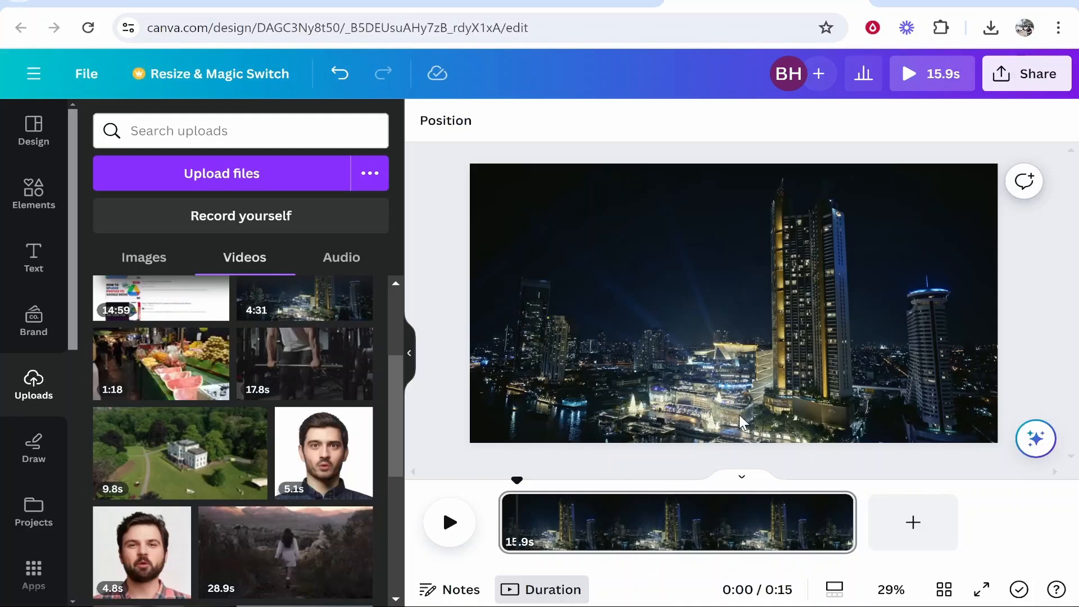
mouse_move(739, 533)
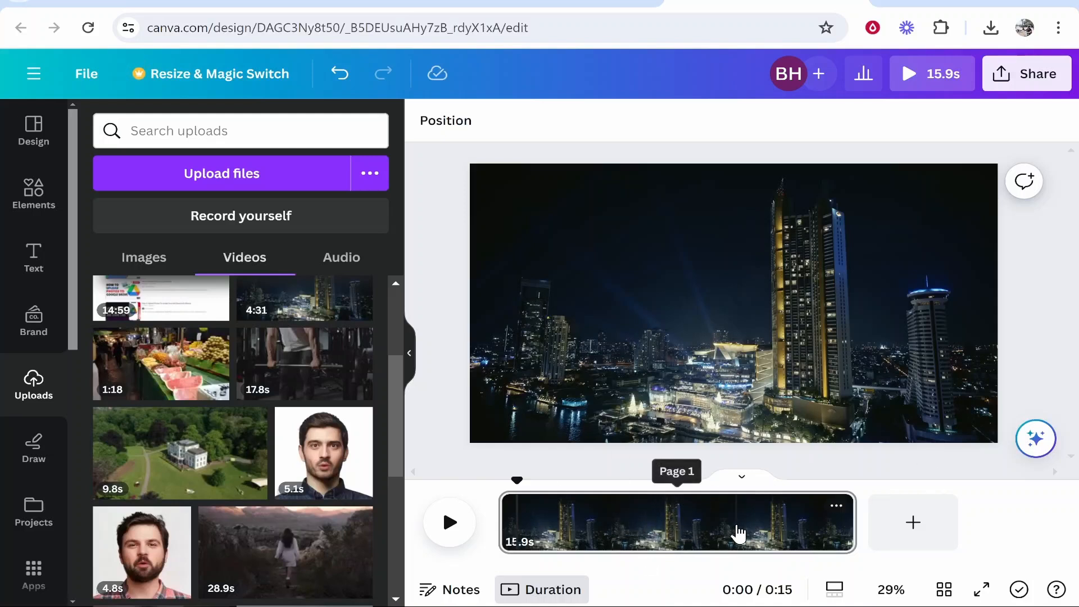
mouse_move(913, 527)
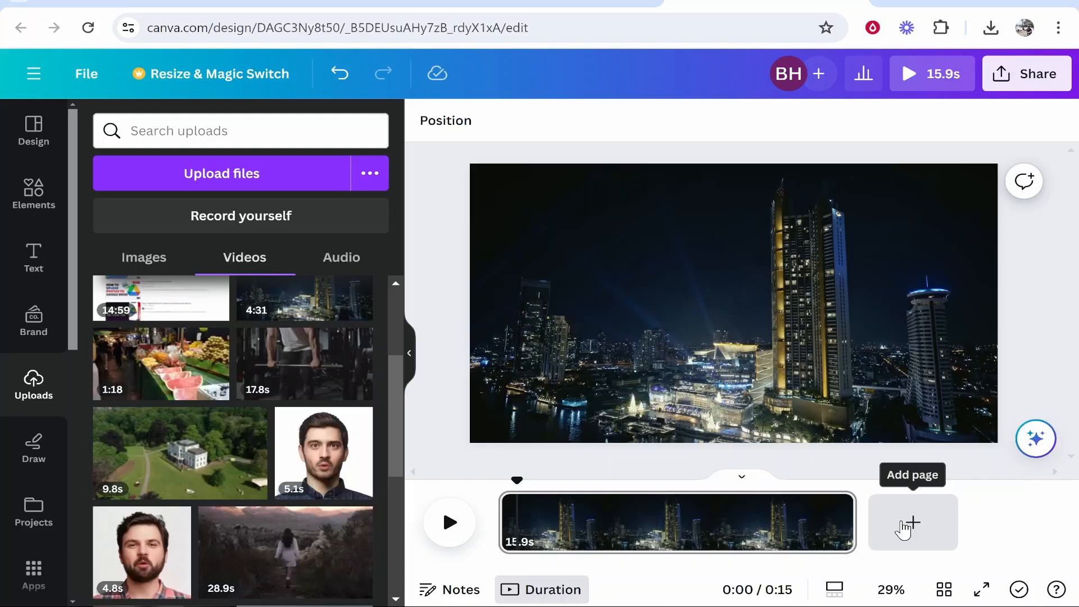
- Add a second page filled with black and bring up the transition options between the pages
click(912, 522)
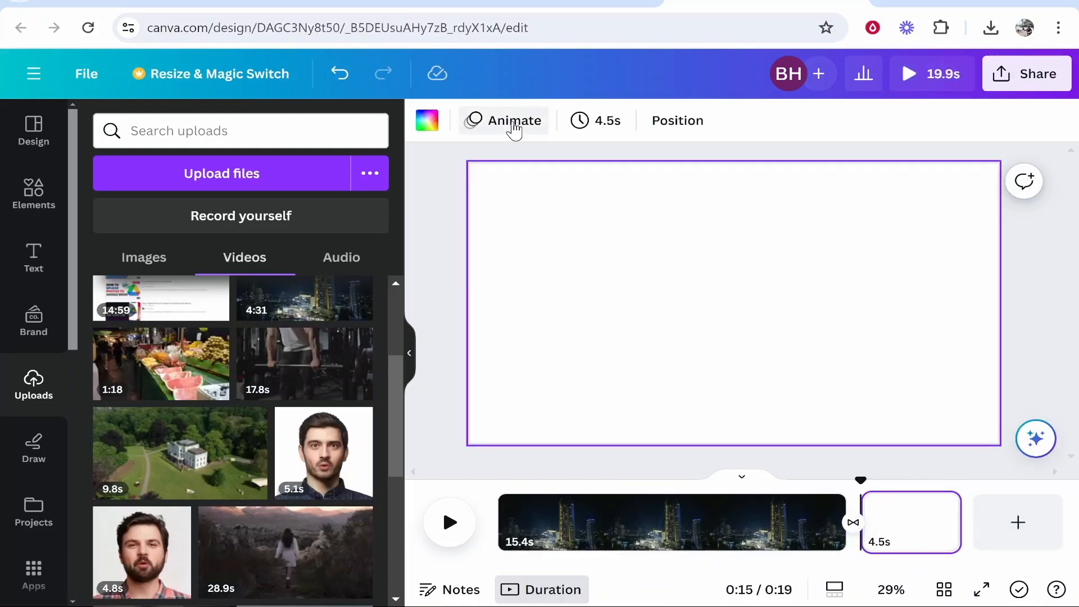
click(426, 120)
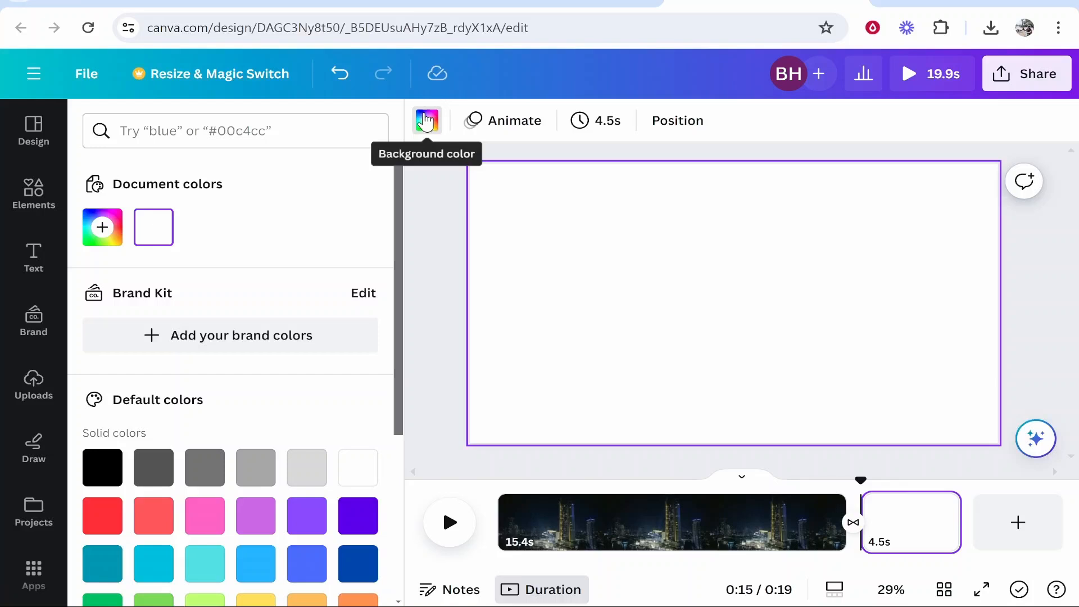
mouse_move(101, 468)
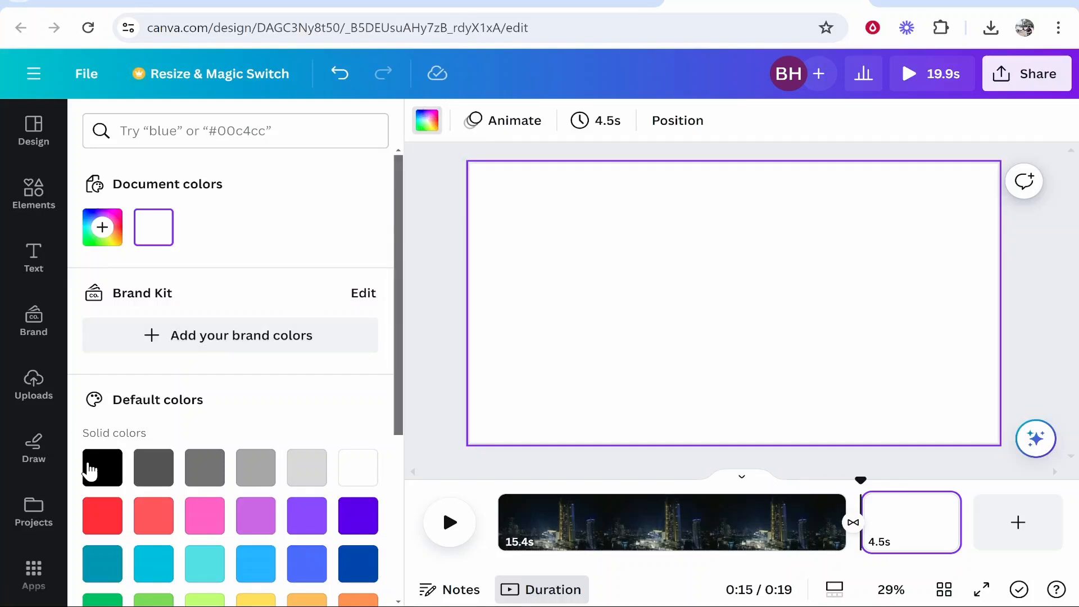
click(103, 468)
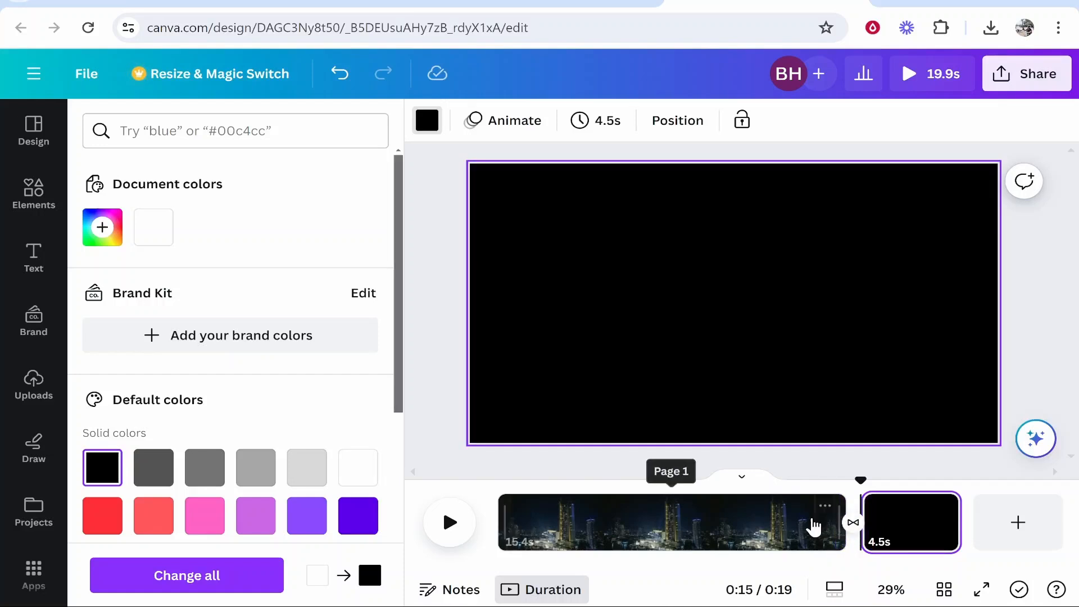
click(854, 523)
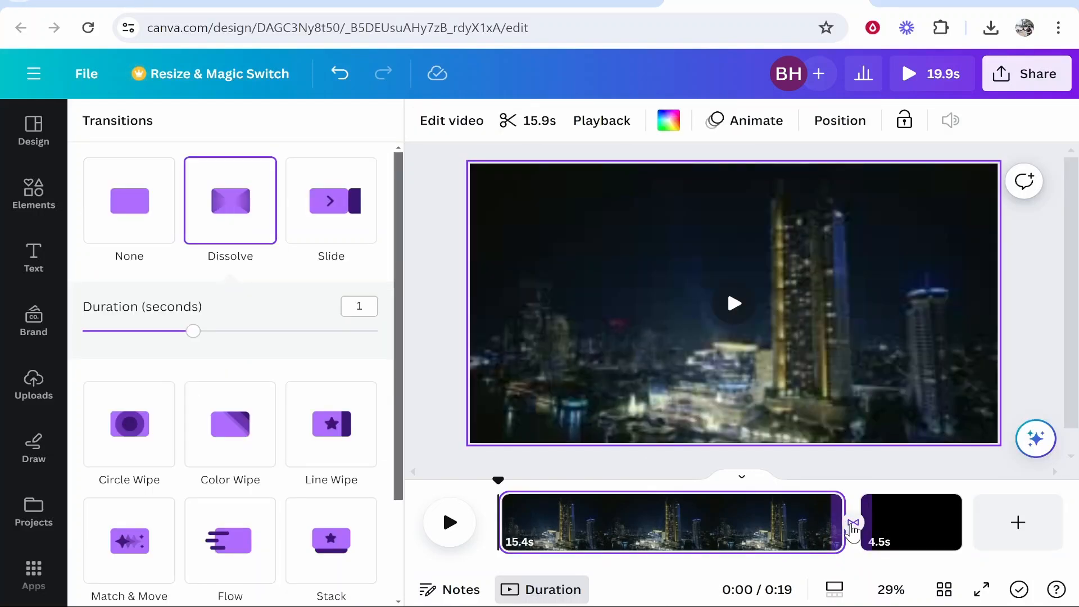
- Clear any transition, then apply a Dissolve from the skyline clip into the black page
click(129, 200)
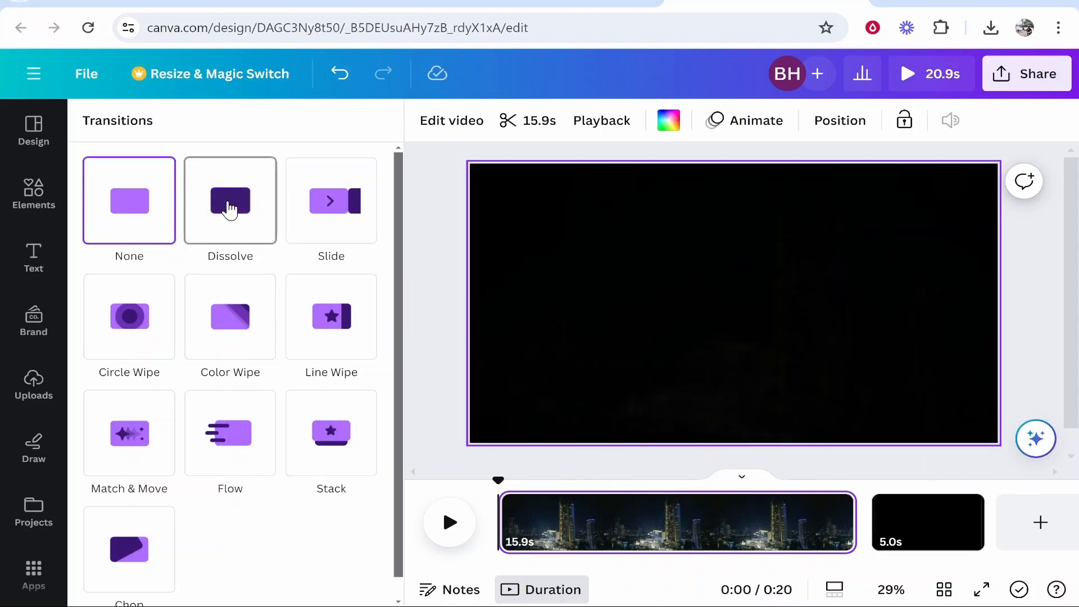
click(229, 200)
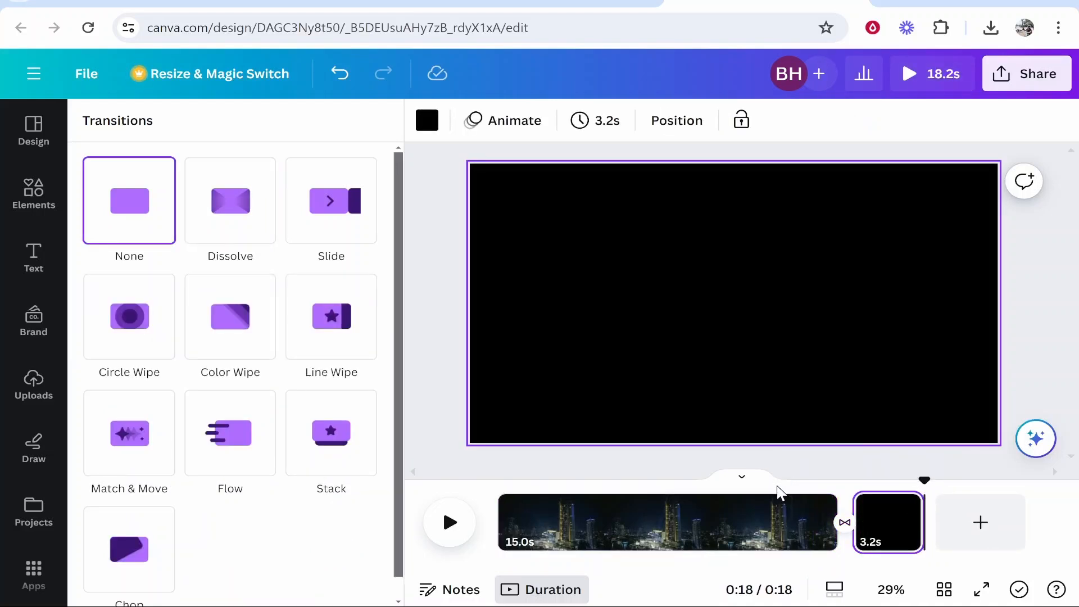
- Preview playback from near the end of the skyline clip to watch it fade to black
click(33, 386)
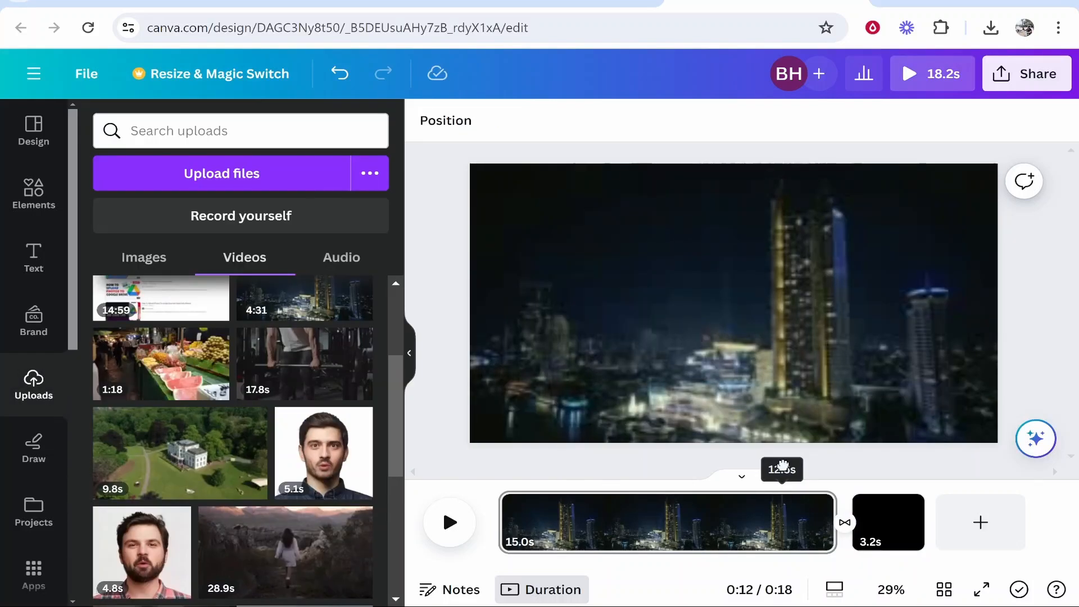
click(450, 522)
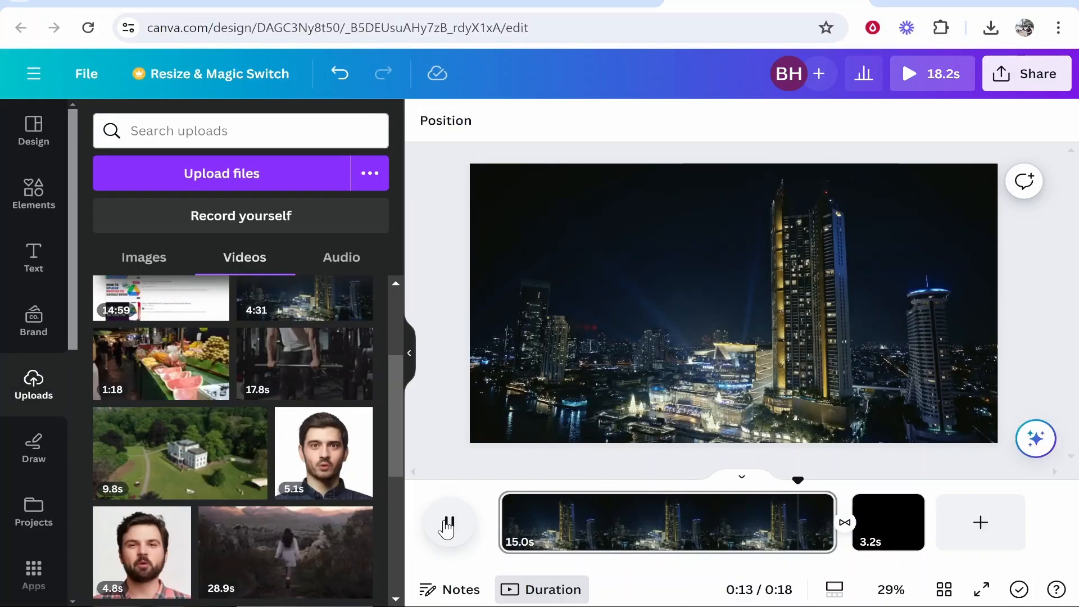
click(448, 523)
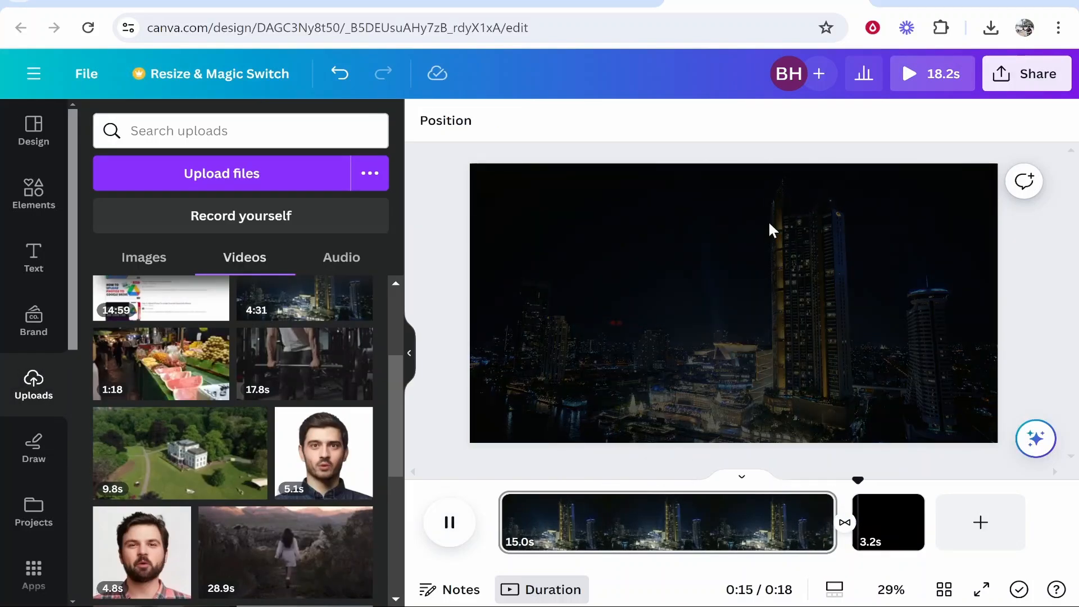